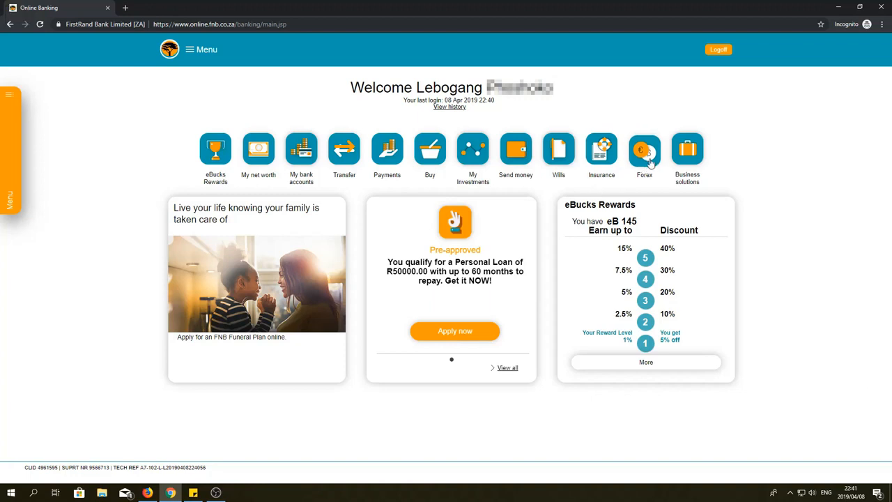
Go to the Forex section showing the Global Beneficiaries list.
left_click(644, 149)
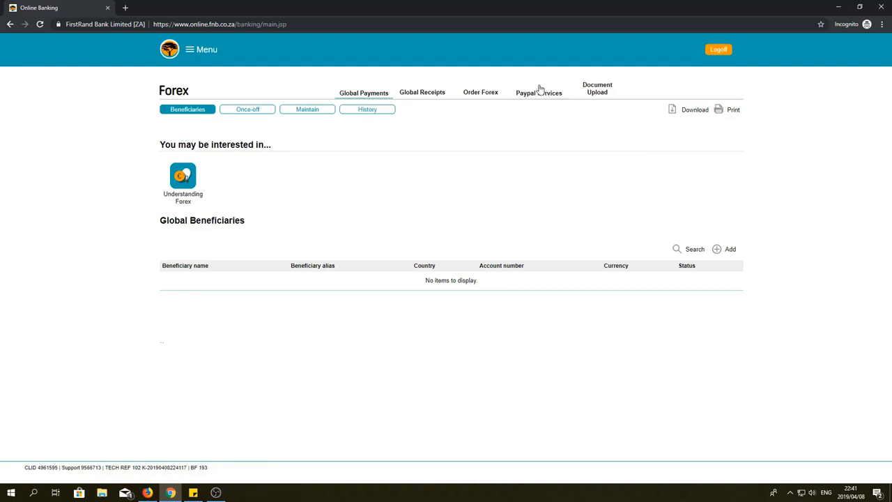
mouse_move(547, 97)
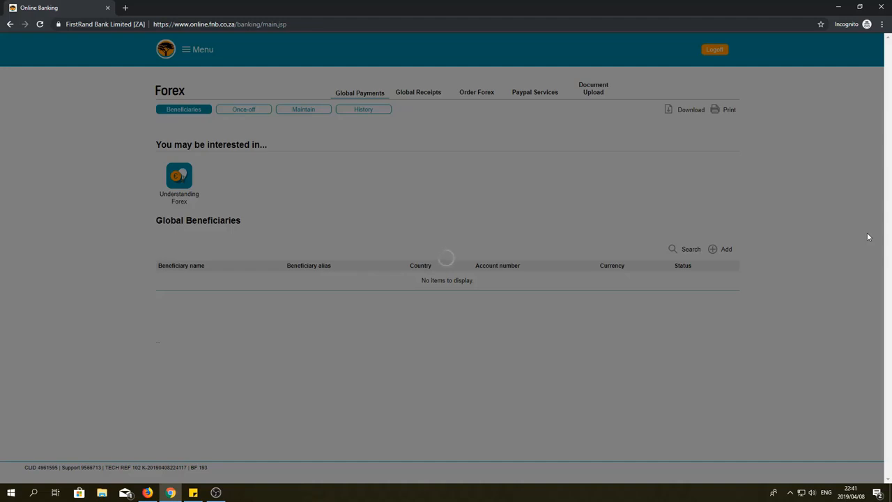
Go to the PayPal Services page with quick guide, balance and transactions.
left_click(535, 92)
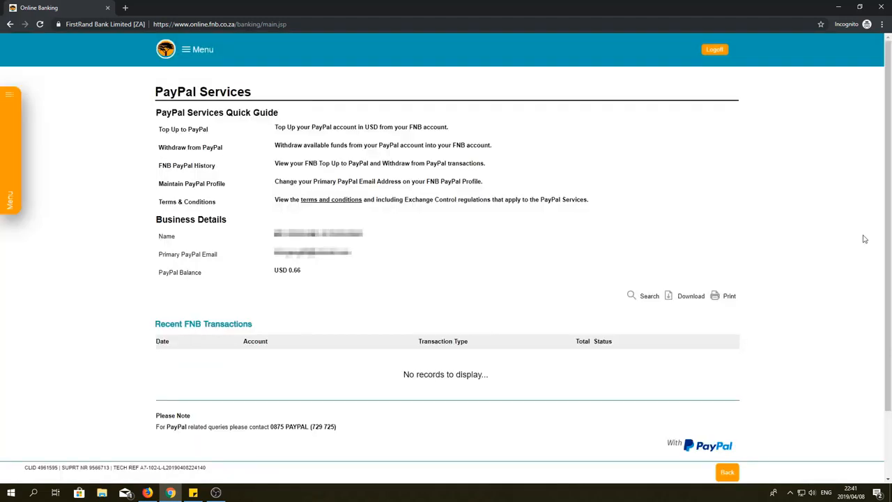
mouse_move(13, 147)
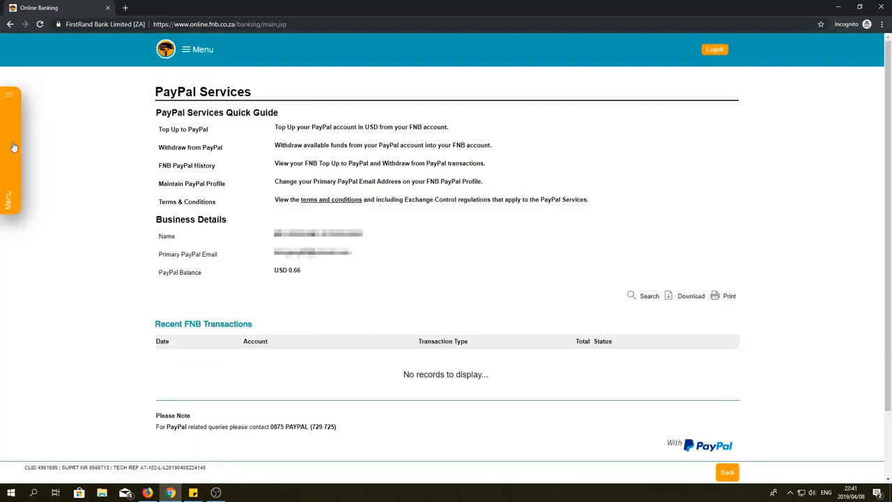
mouse_move(8, 157)
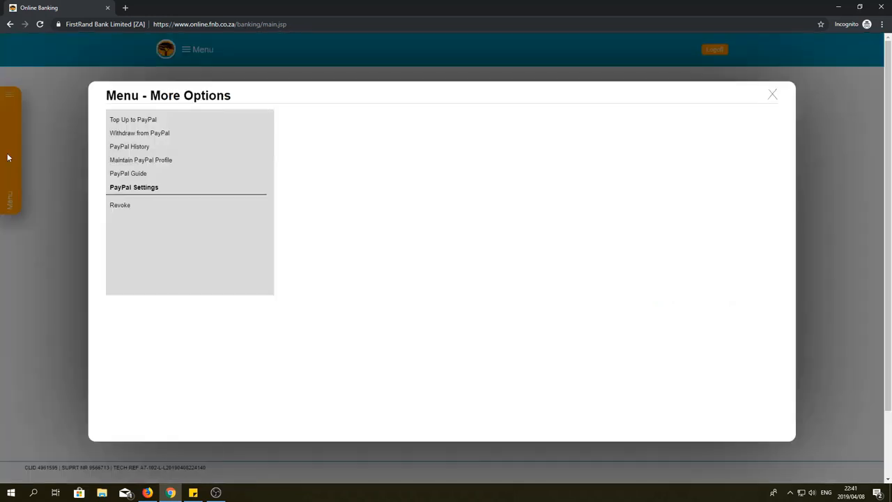
mouse_move(128, 146)
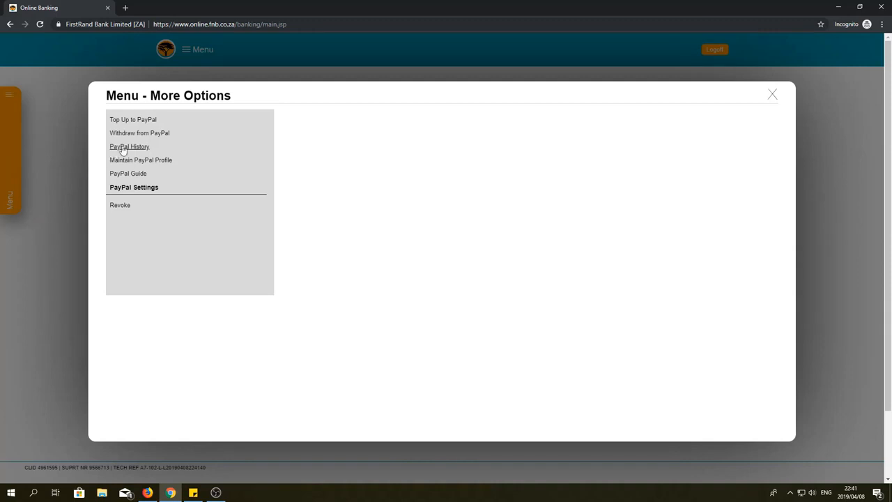
mouse_move(140, 159)
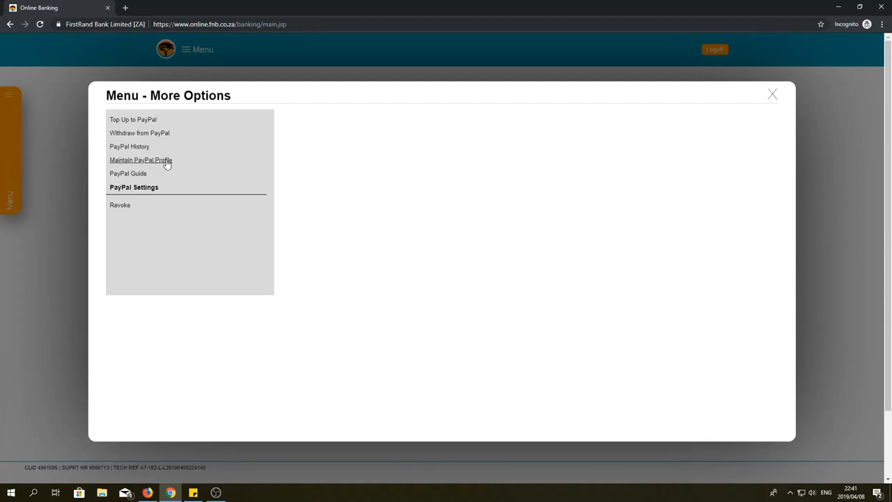
Choose Maintain PayPal Profile and continue to the personal-details check page.
left_click(140, 159)
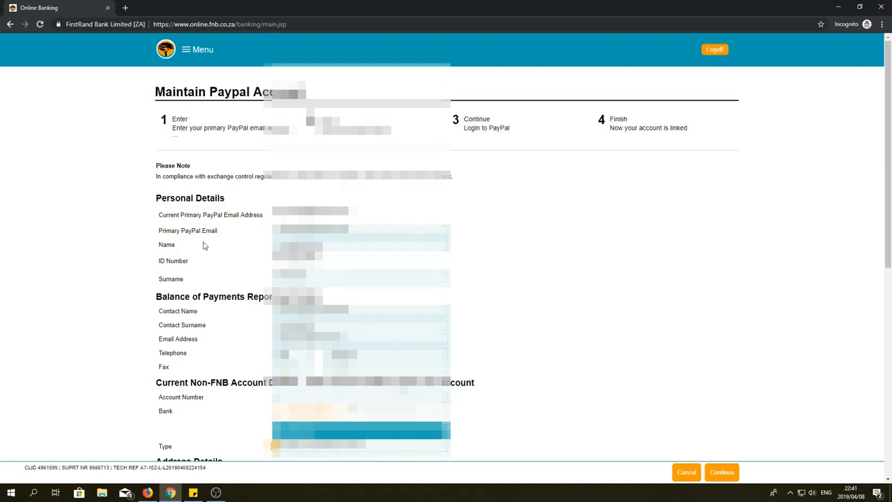
mouse_move(188, 386)
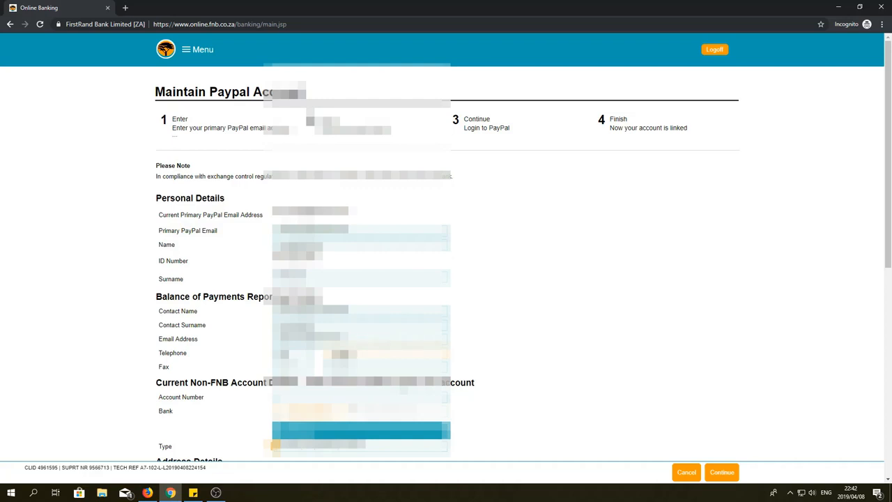
mouse_move(494, 312)
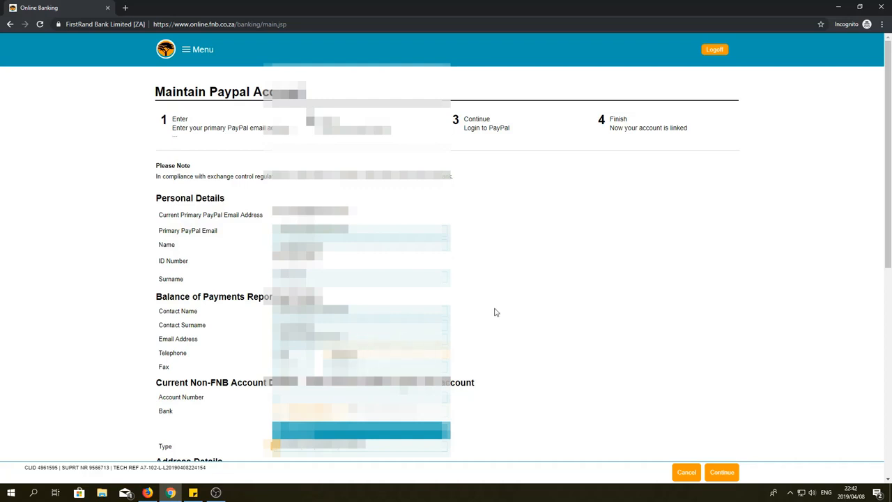
left_click(722, 471)
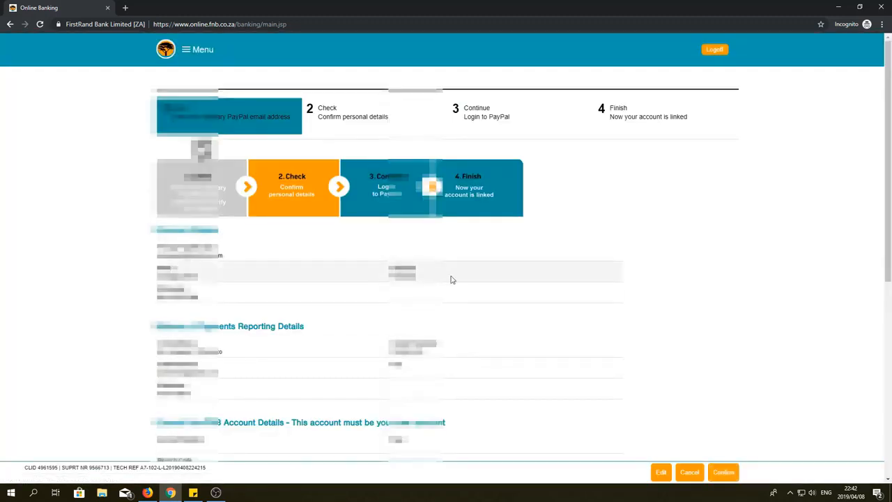
Review the personal details and confirm them, triggering the Banking App approval prompt.
scroll("down", 3)
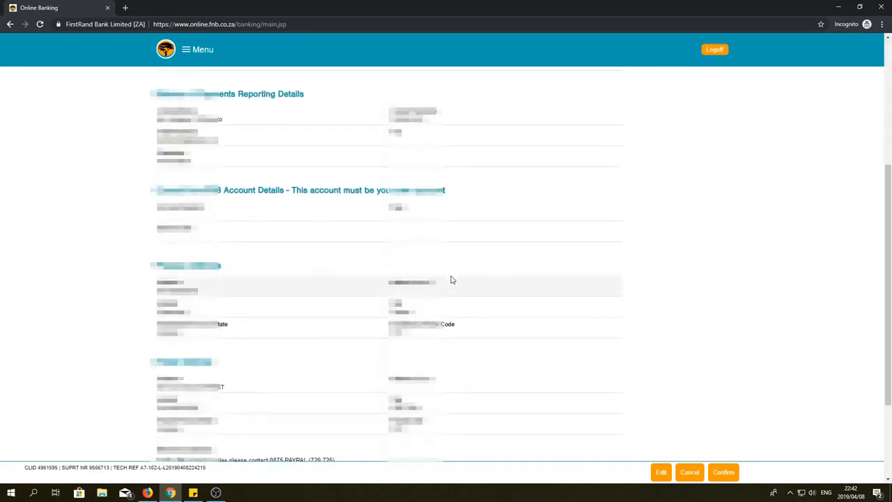
scroll("down", 3)
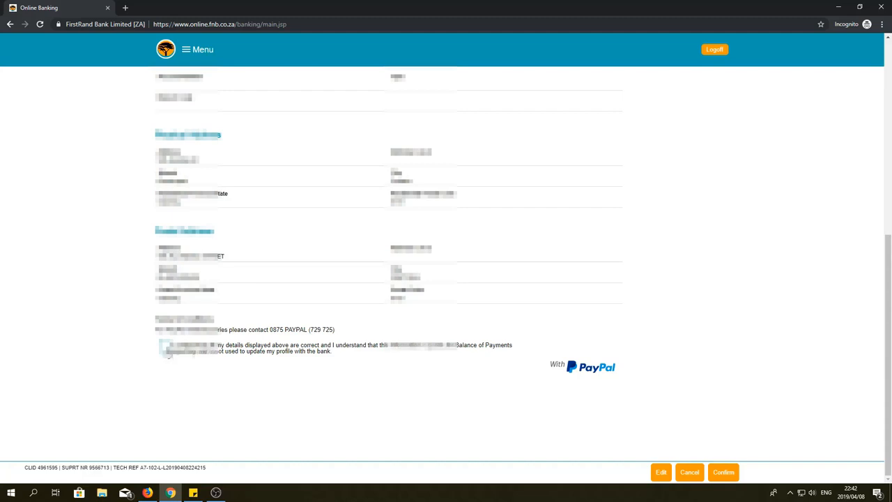
scroll("up", 3)
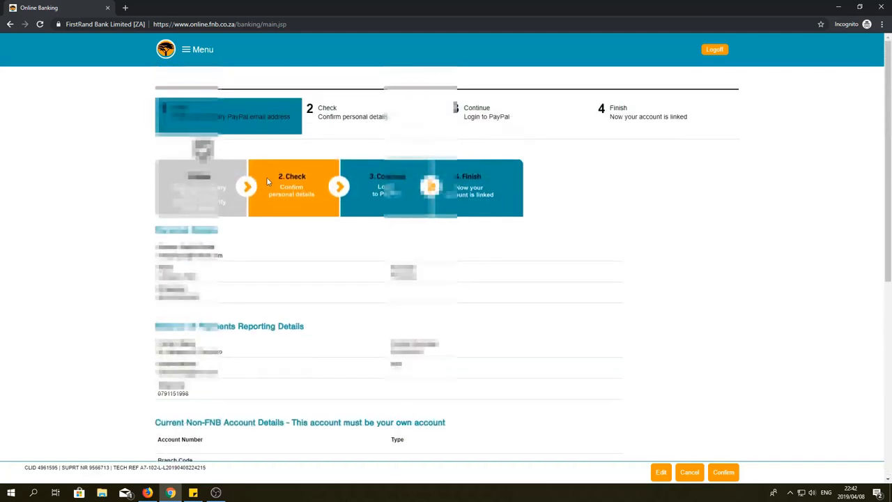
scroll("down", 3)
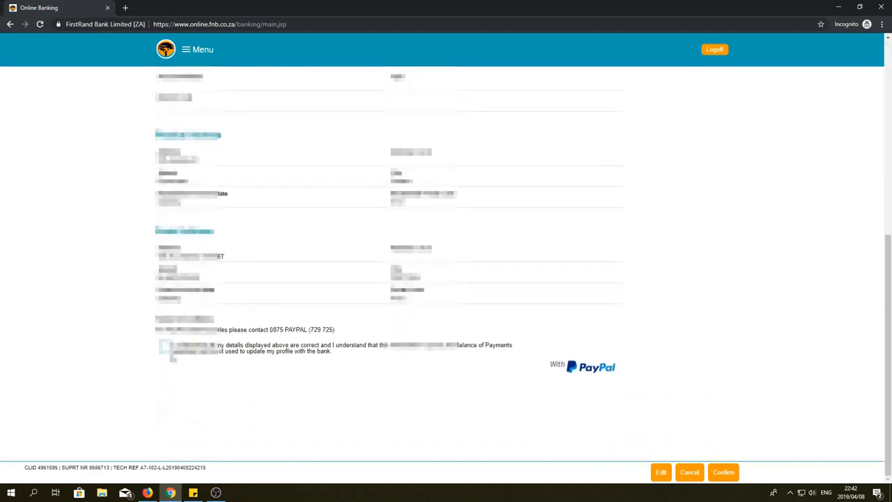
left_click(722, 472)
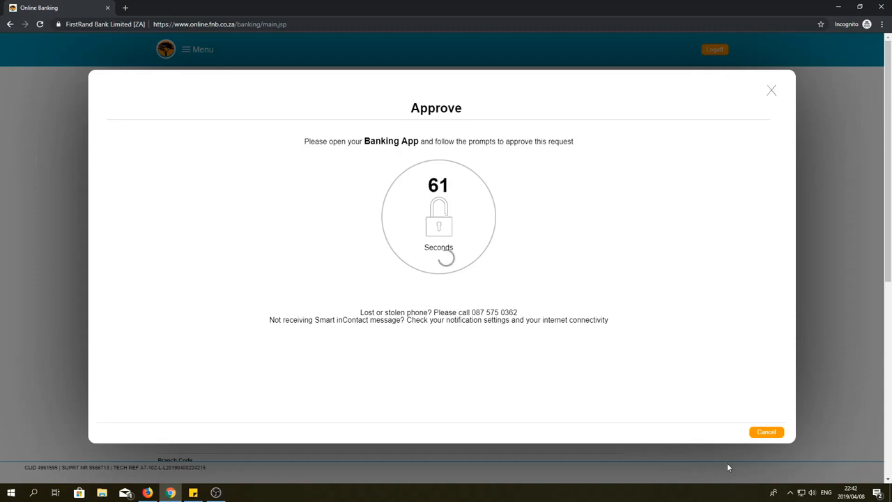
After app approval, launch the PayPal Login from the step 3 page.
left_click(766, 432)
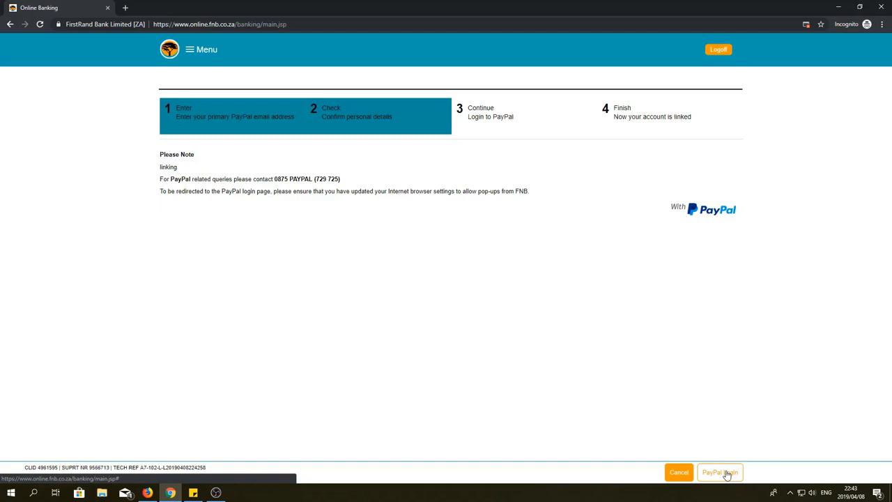
left_click(719, 471)
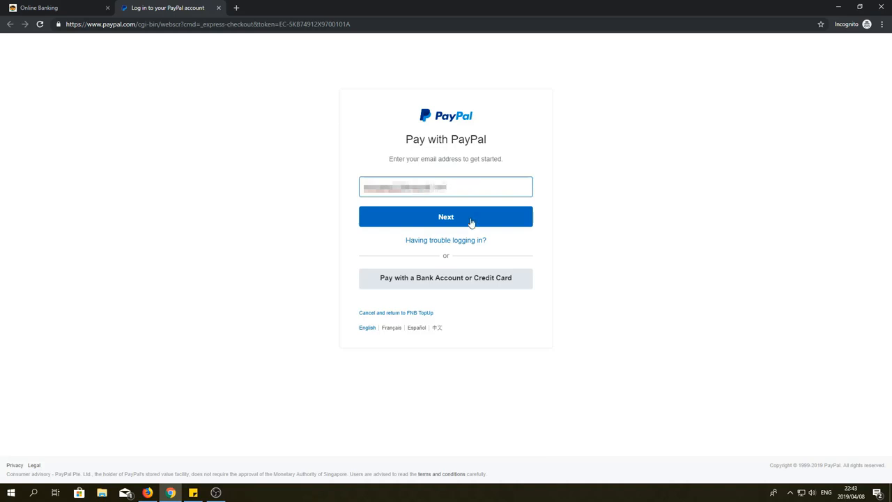
Sign in to PayPal with email and password, reaching the FNB TopUp review page.
left_click(446, 217)
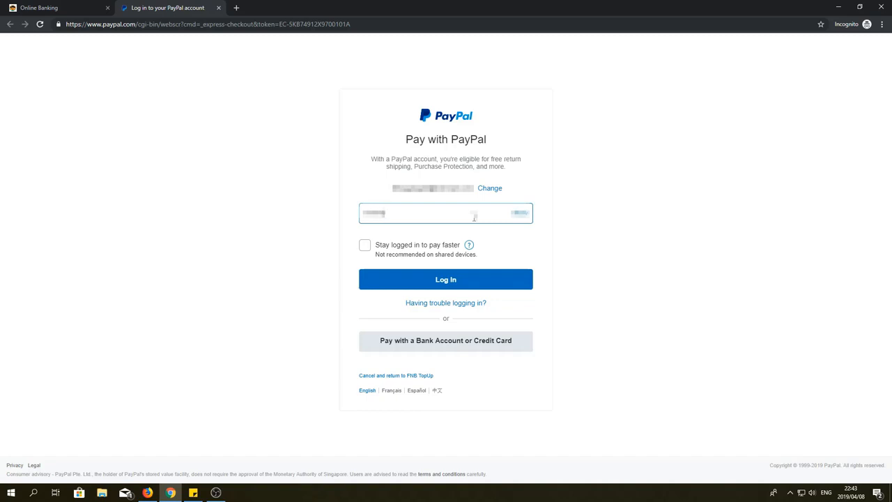
mouse_move(416, 279)
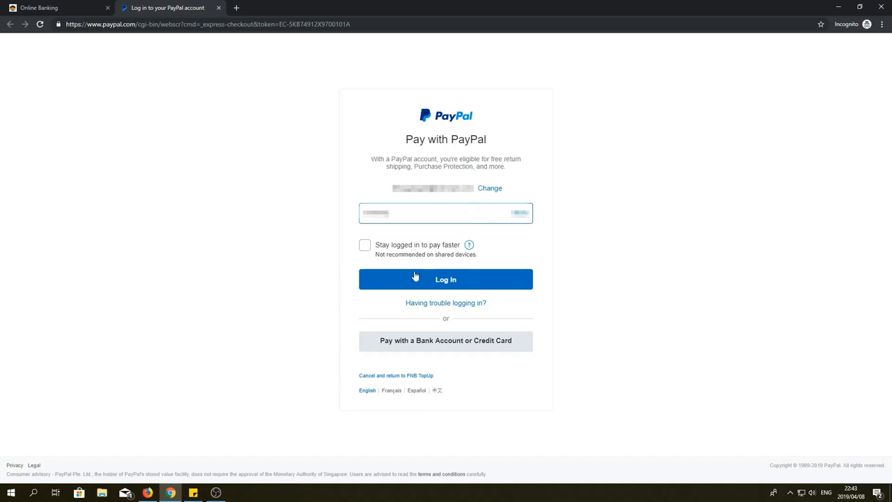
left_click(446, 279)
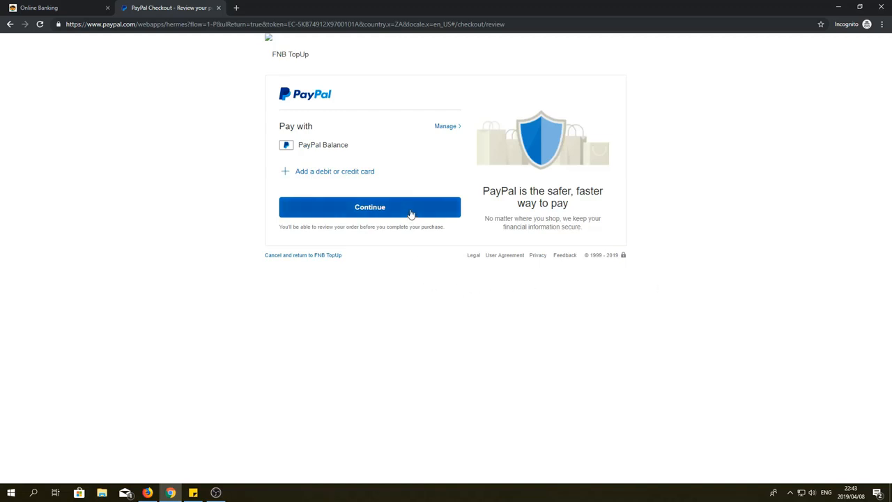
Accept the PayPal review and finish, landing on the 'PayPal maintenance completed successfully' page.
left_click(370, 207)
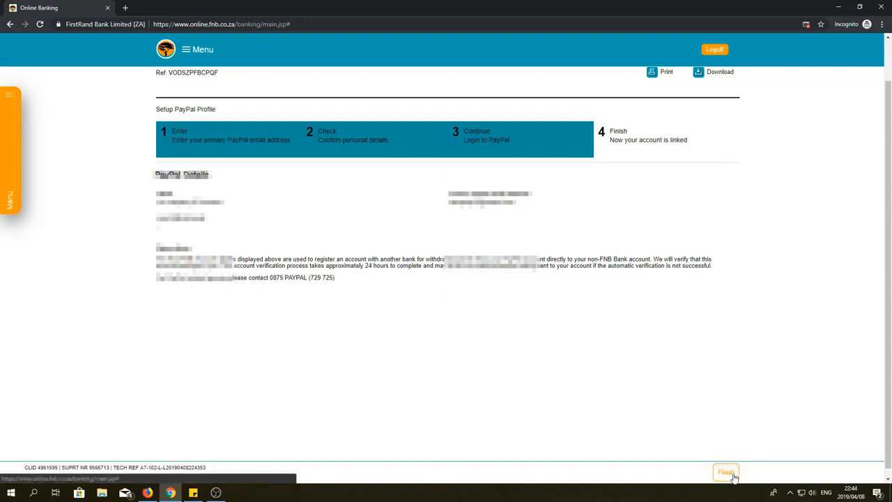
left_click(726, 473)
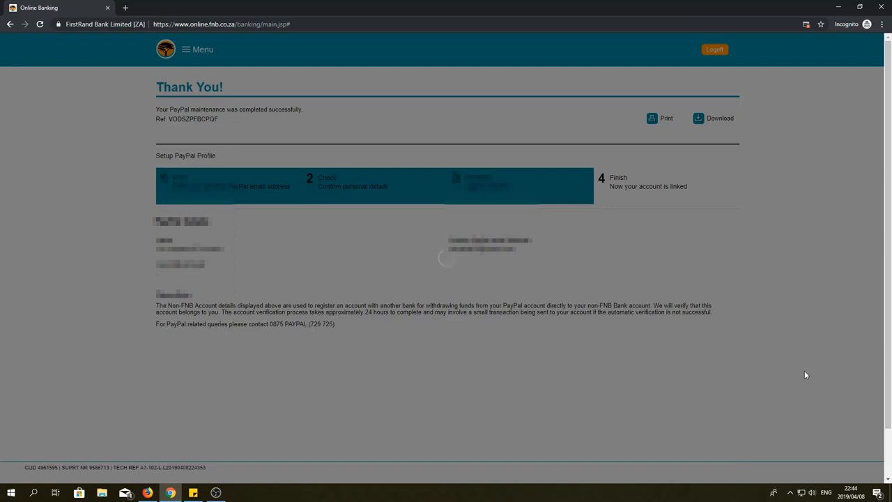